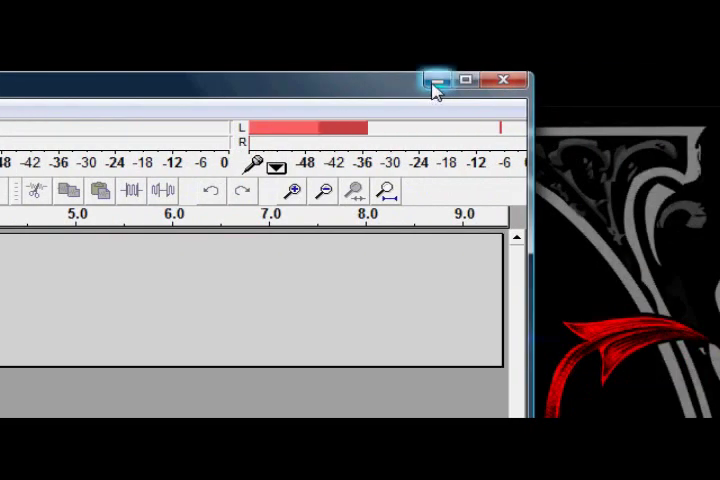
- Minimize the Audacity and CamStudio windows so Chrome's YouTube page is in front
click(443, 80)
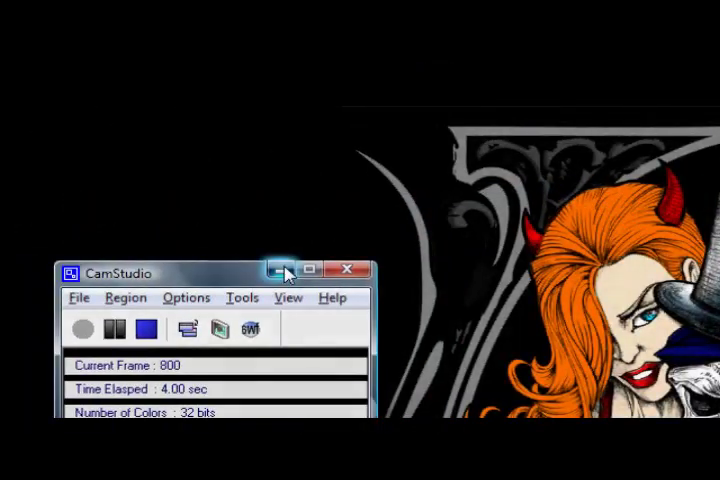
click(285, 270)
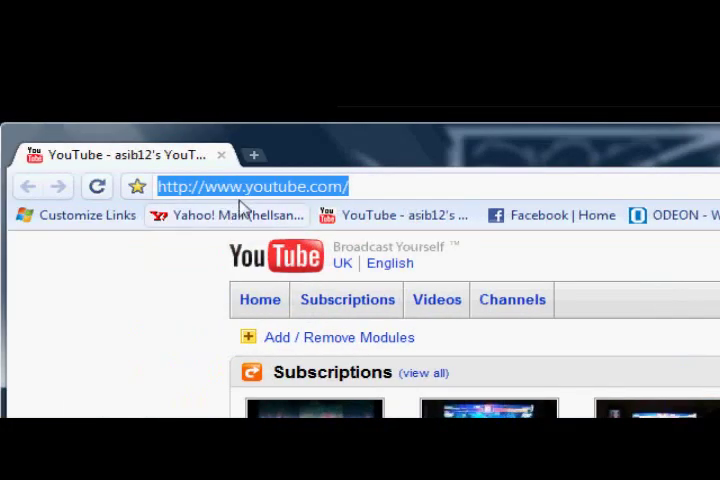
- Go to python.org's Download page and scroll through the 2.6.2 and 3.1 release links
text(python.org)
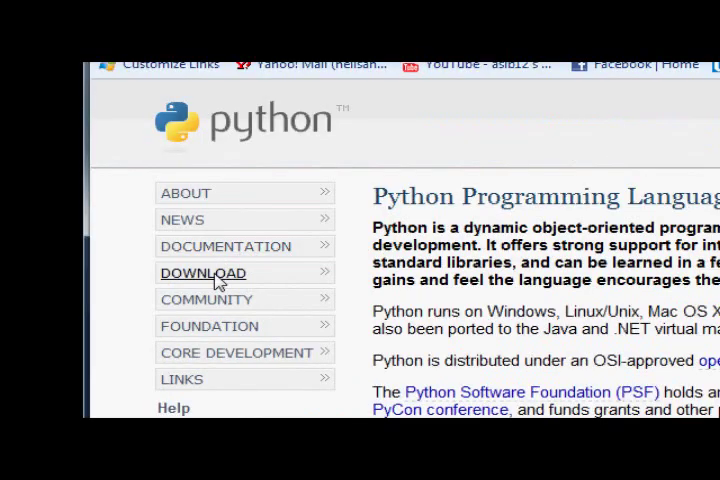
click(203, 273)
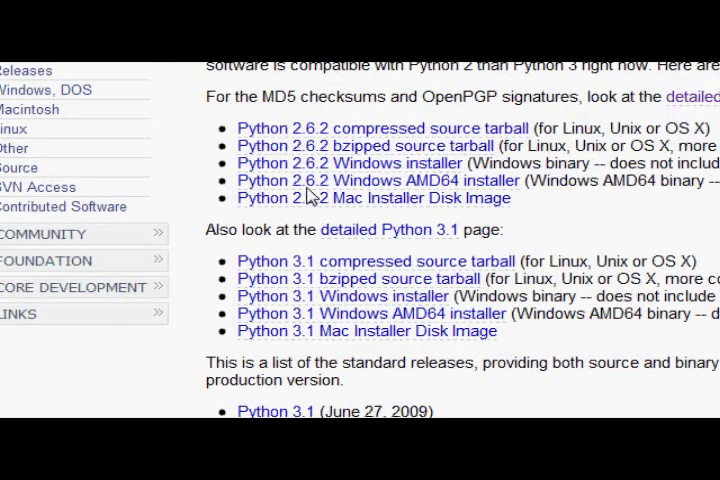
scroll(up, 3)
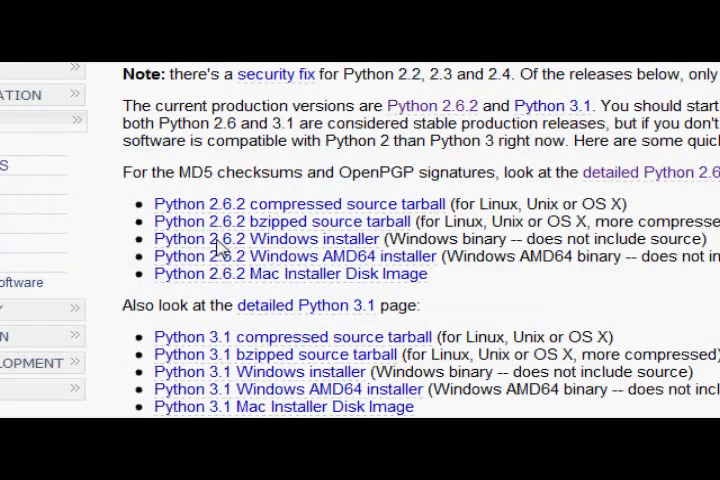
mouse_move(358, 256)
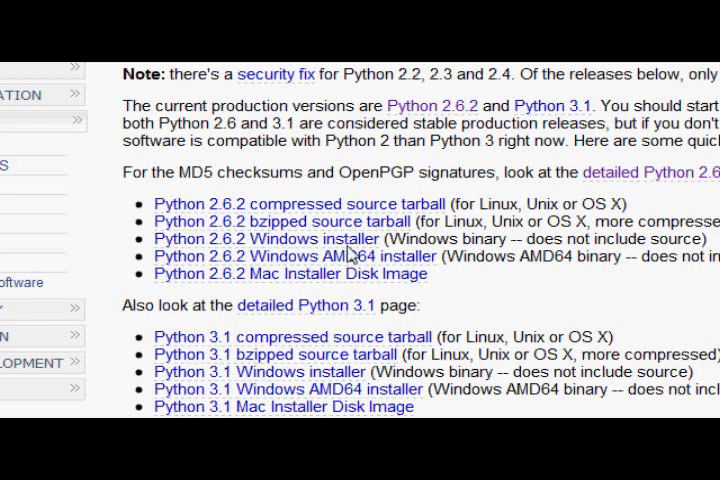
mouse_move(400, 270)
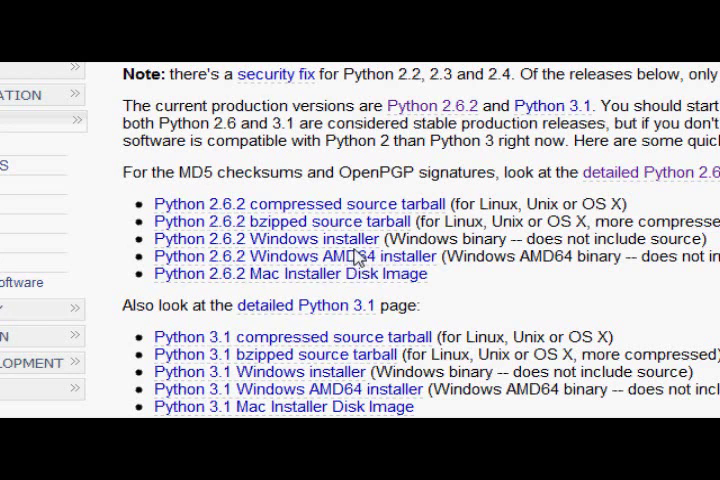
mouse_move(360, 278)
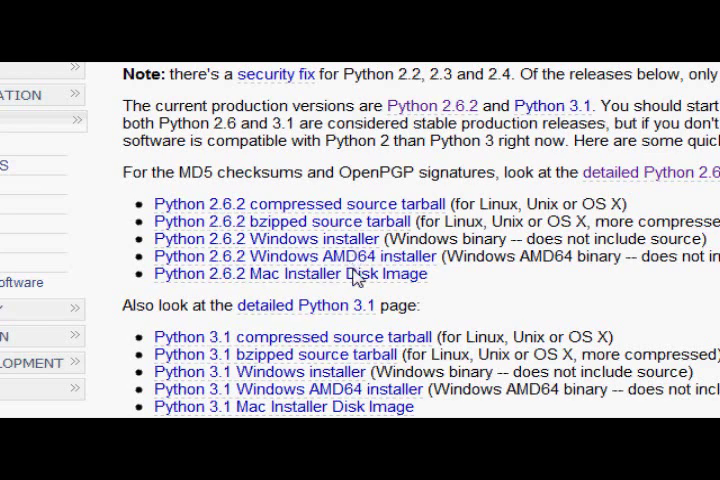
mouse_move(295, 280)
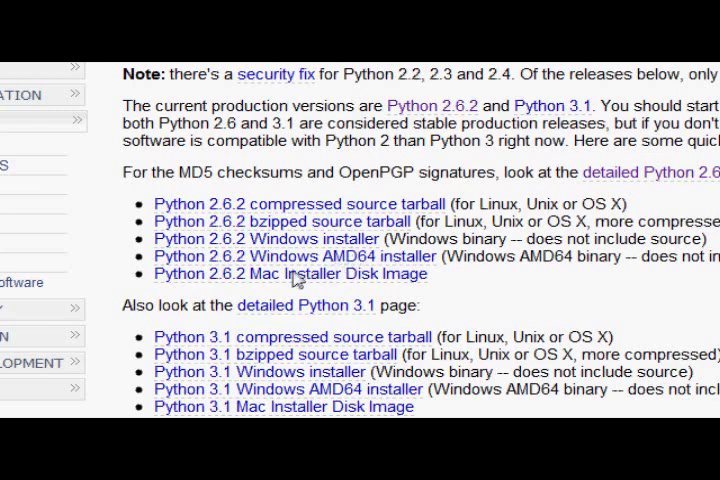
scroll(down, 3)
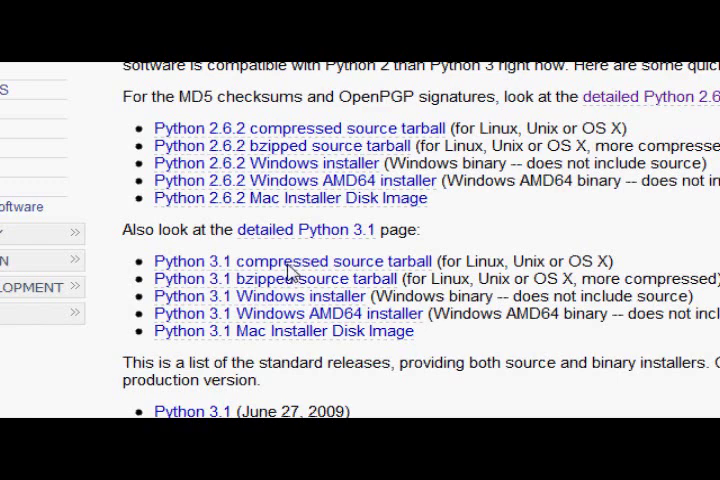
scroll(down, 3)
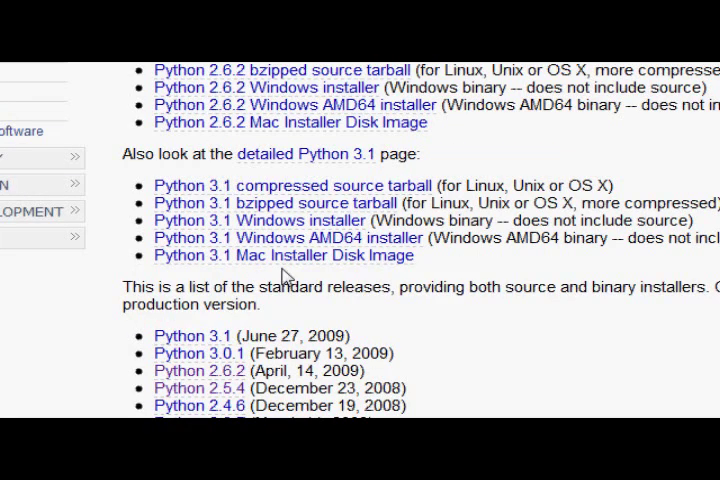
mouse_move(285, 270)
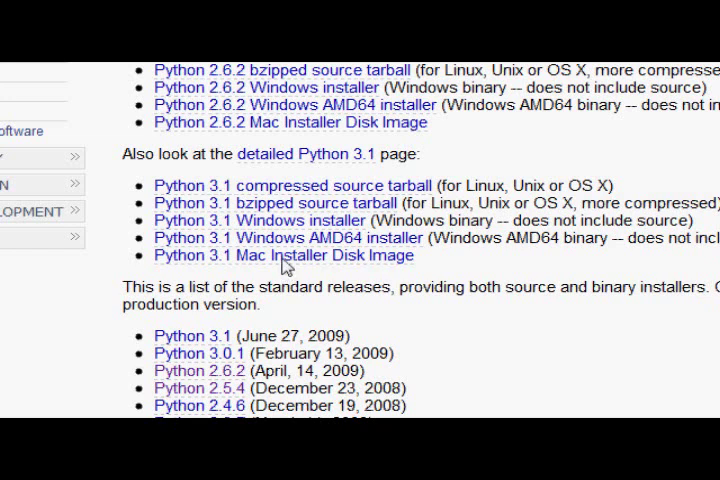
mouse_move(450, 265)
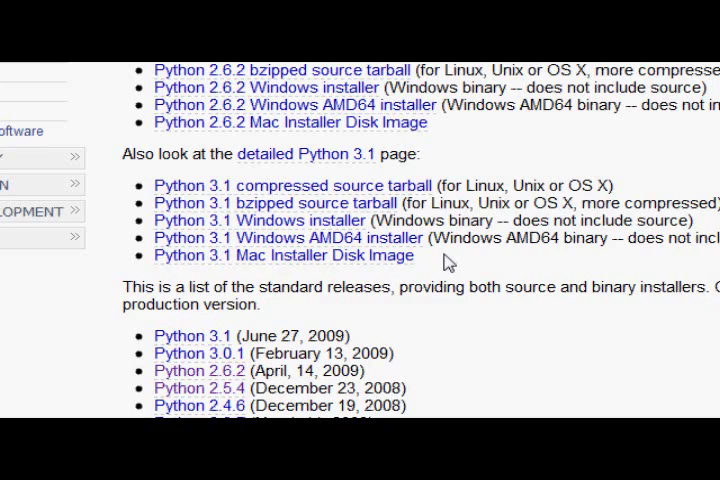
scroll(up, 3)
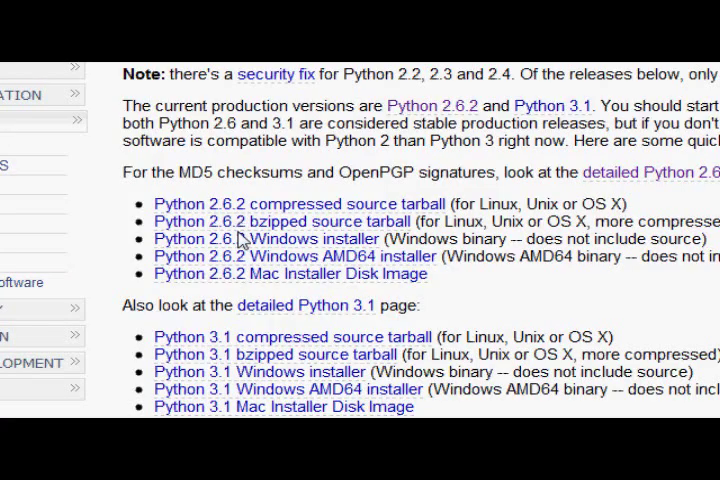
scroll(up, 3)
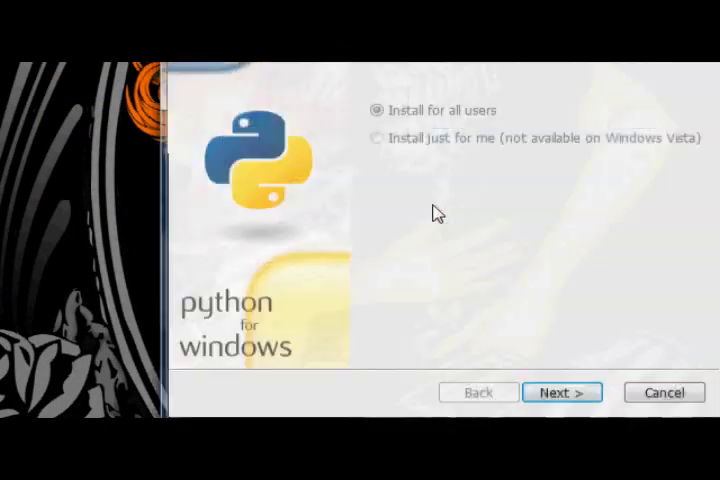
- Install Python 2.6.2 (64-bit) for all users into C:\Python26\ and finish setup
click(561, 392)
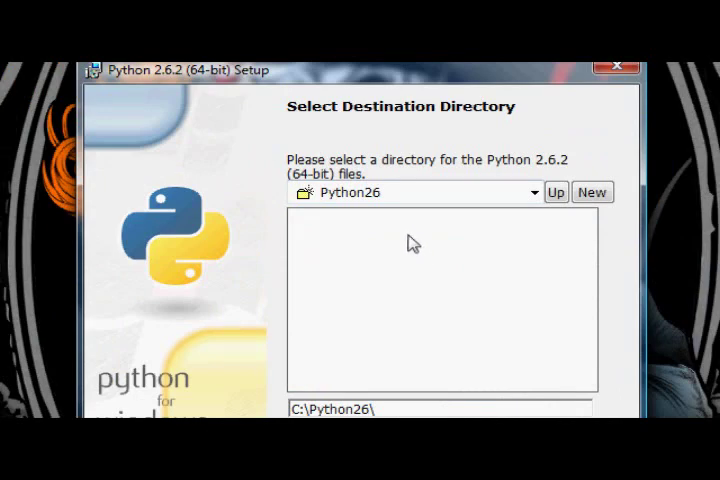
mouse_move(400, 227)
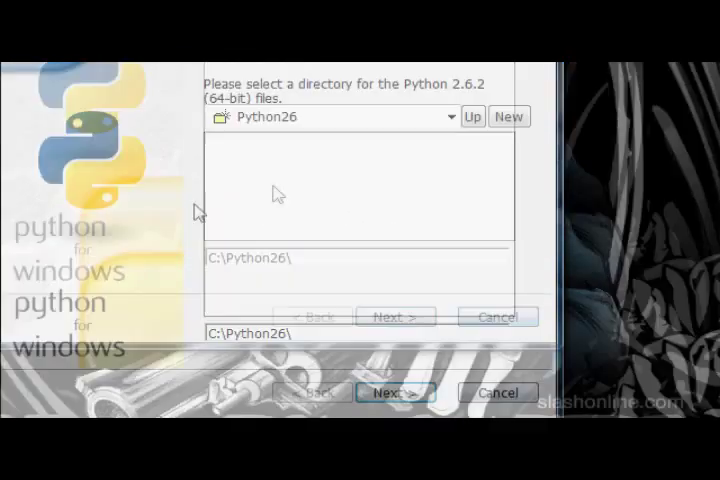
click(395, 392)
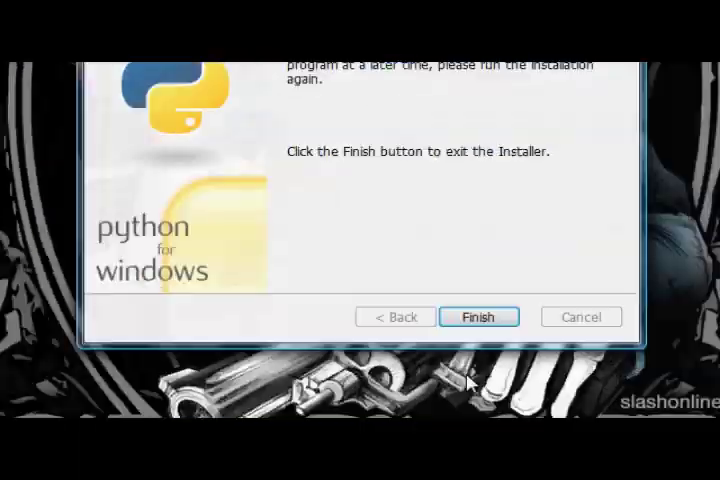
click(478, 316)
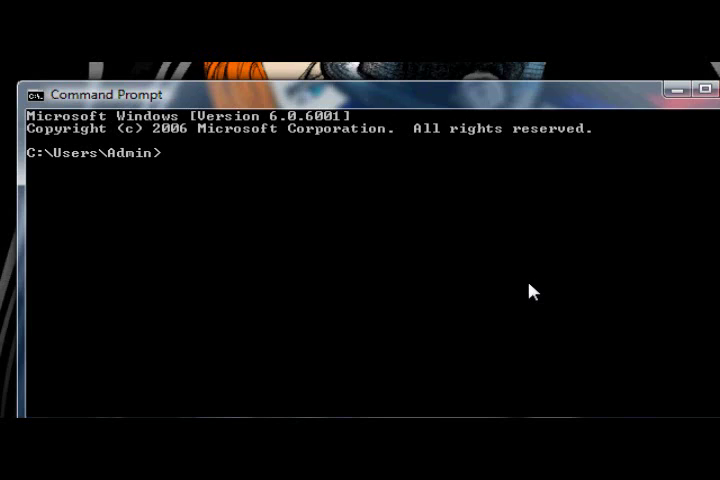
- In a new Command Prompt, run python (2.5.4), evaluate 1, and exit the interpreter
click(33, 403)
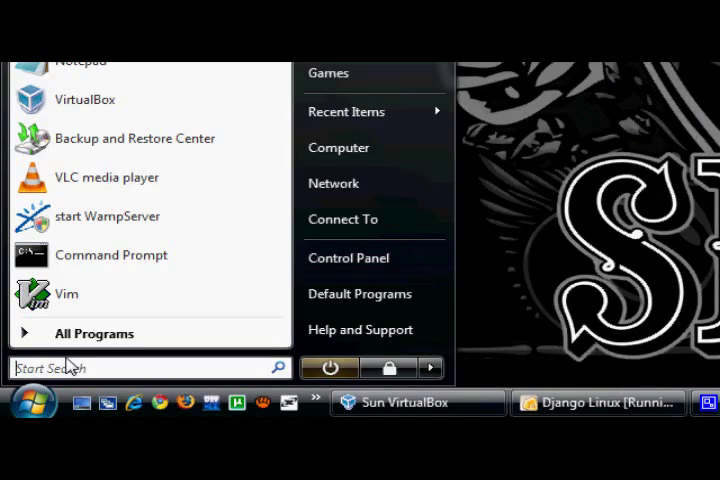
click(93, 333)
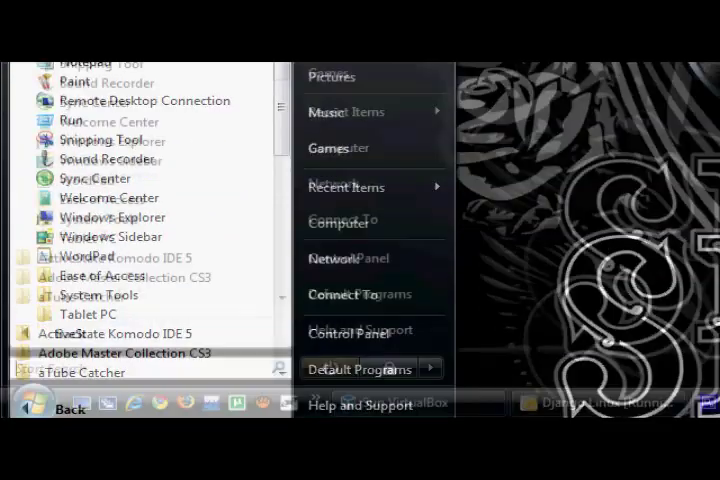
click(68, 410)
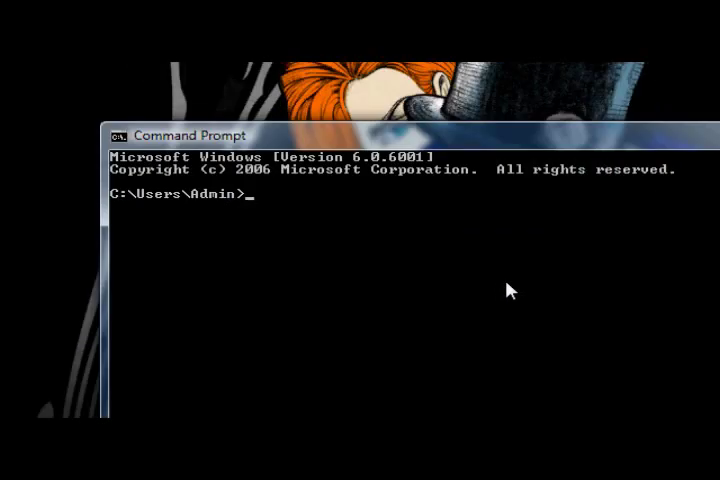
text(python)
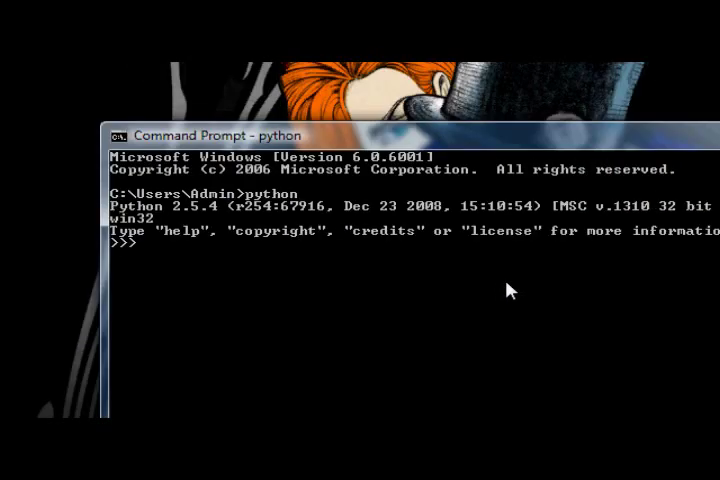
mouse_move(195, 225)
text(1)
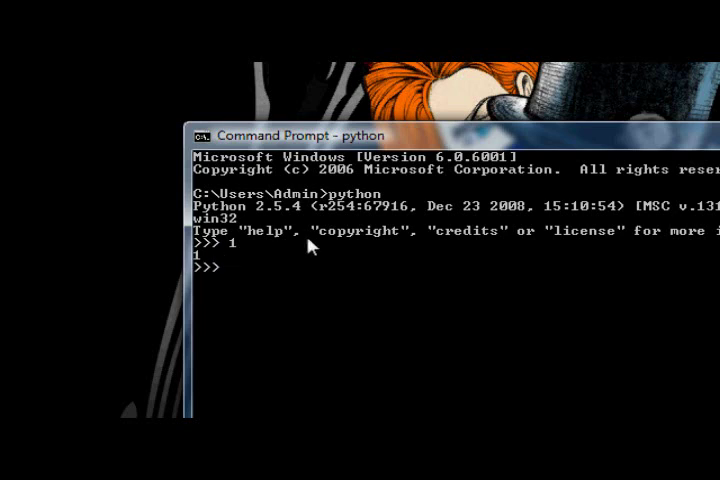
text(exit)
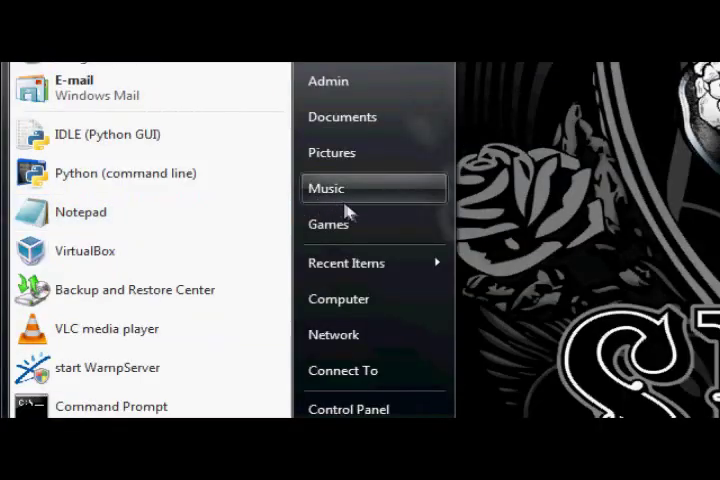
- Open the computer's advanced system settings and its Environment Variables dialog
right_click(338, 298)
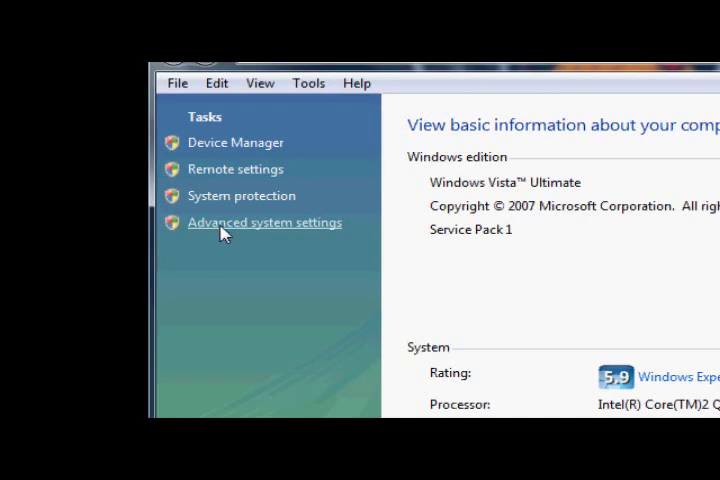
mouse_move(235, 235)
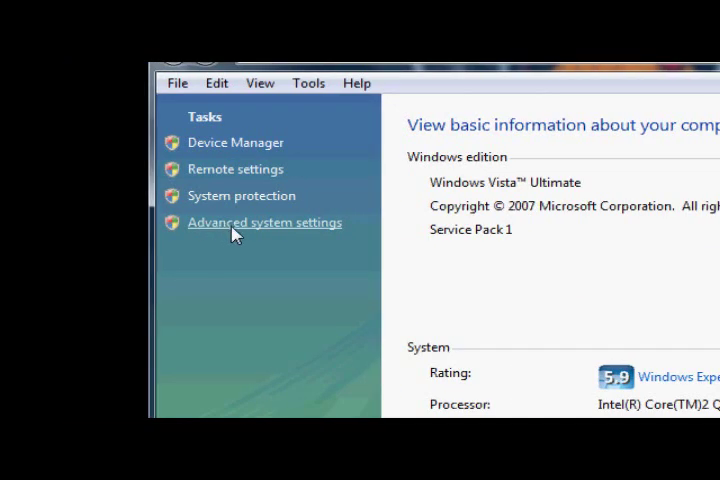
click(264, 222)
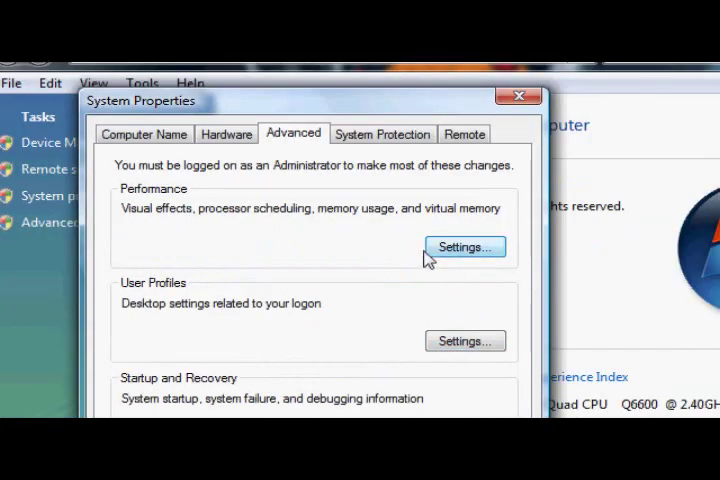
mouse_move(273, 196)
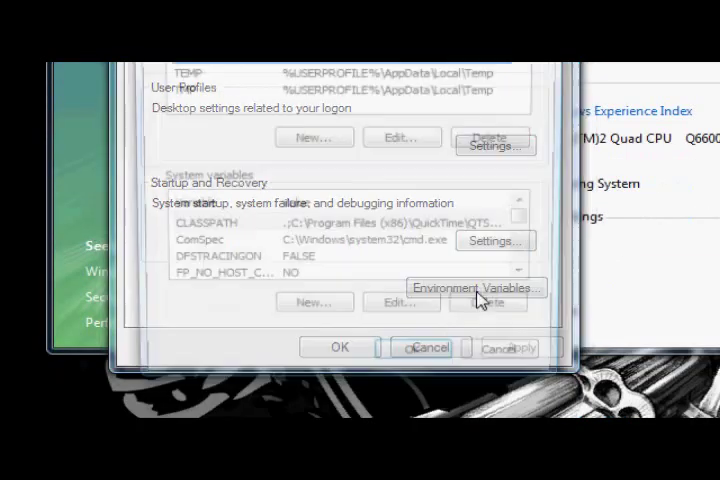
click(475, 288)
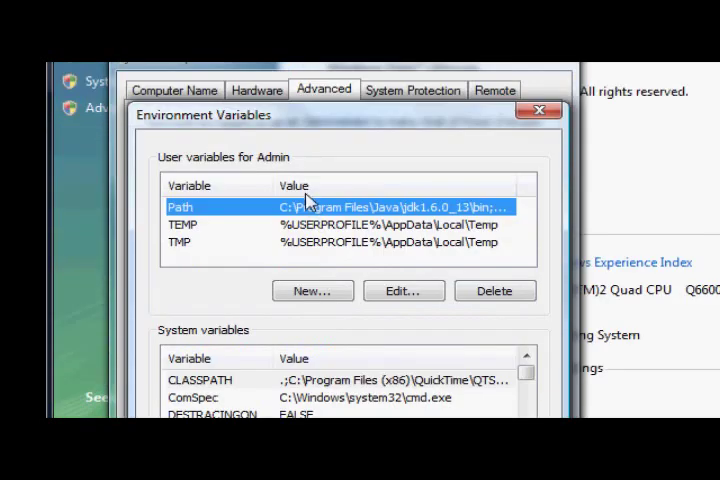
mouse_move(340, 260)
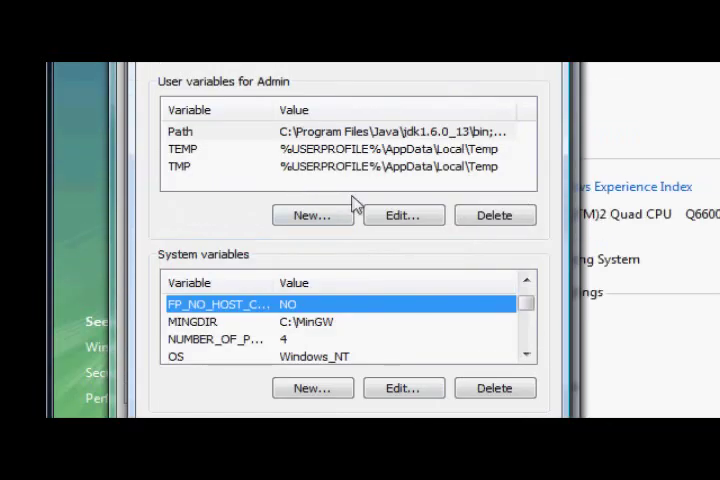
- Start a new user variable named Path, then delete the typed name
click(312, 215)
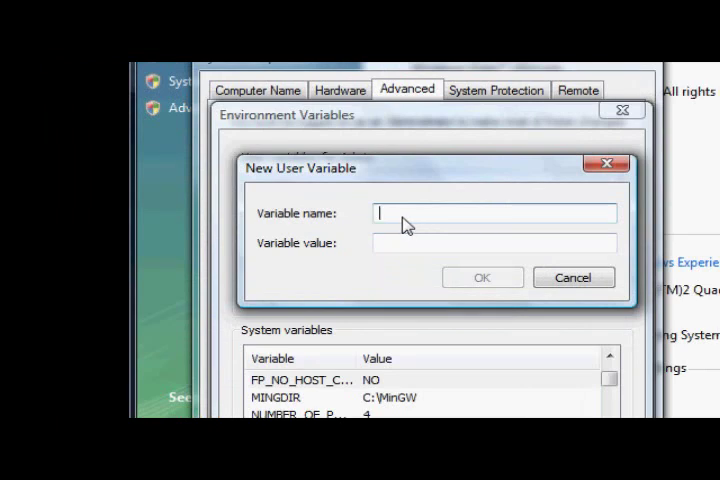
text(Path)
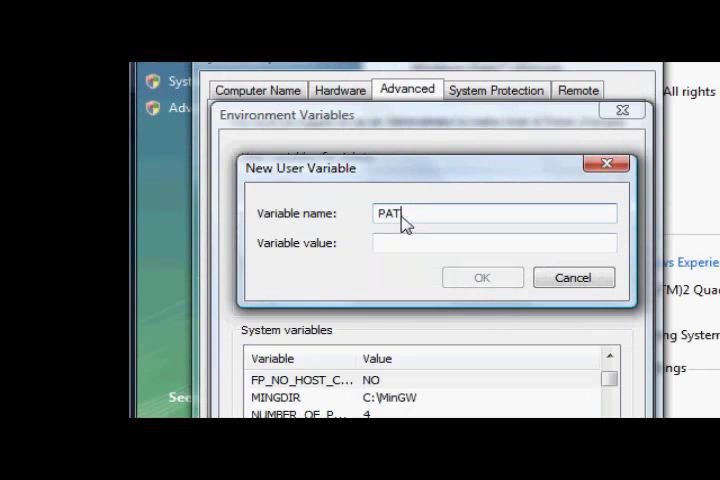
key(BackSpace)
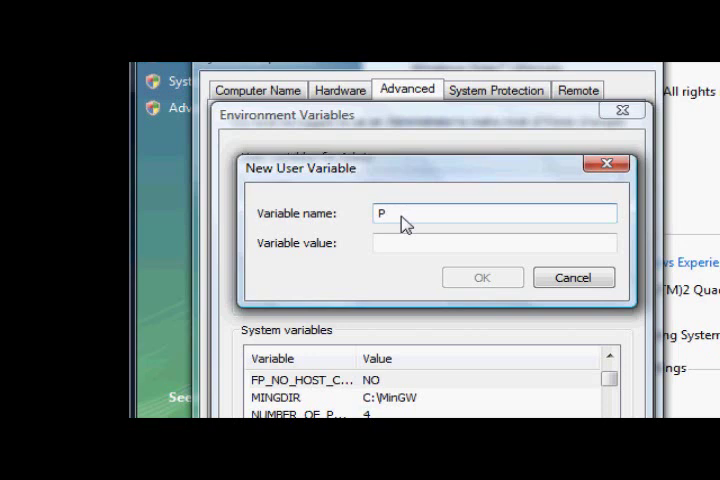
key(Backspace)
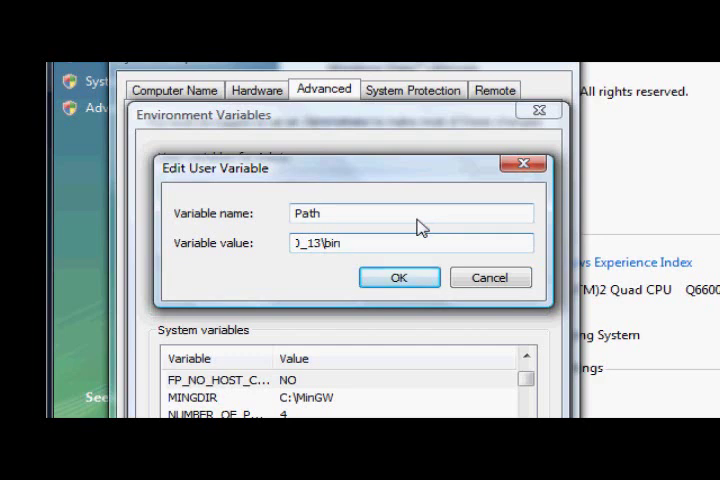
- Append ;C:\Python25; to the end of the system Path variable's value
triple_click(410, 242)
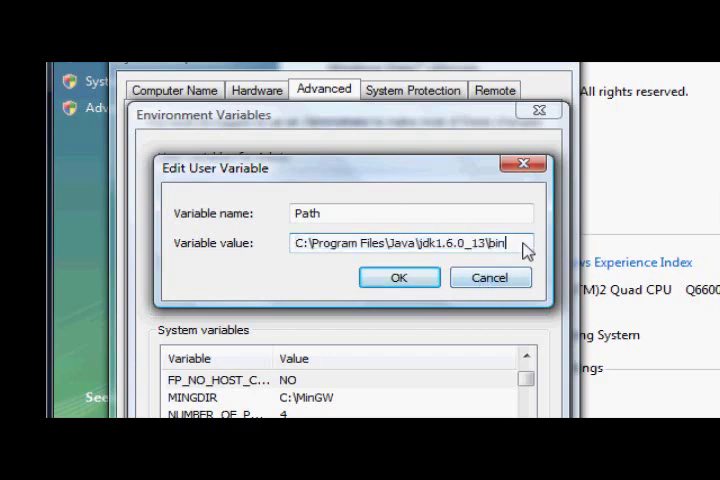
click(398, 277)
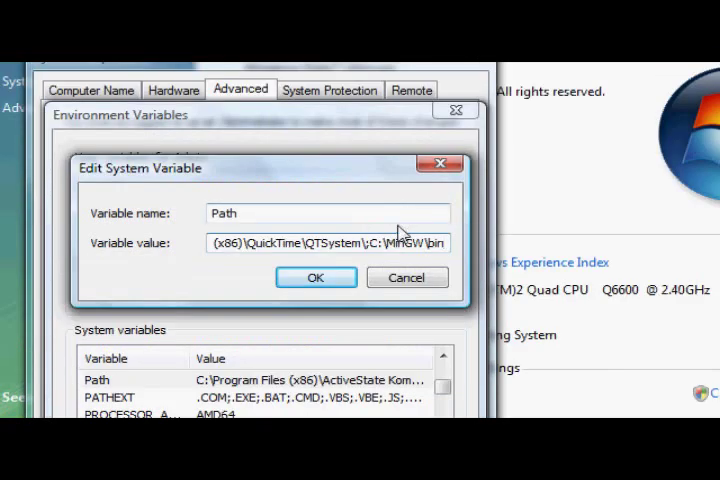
mouse_move(400, 237)
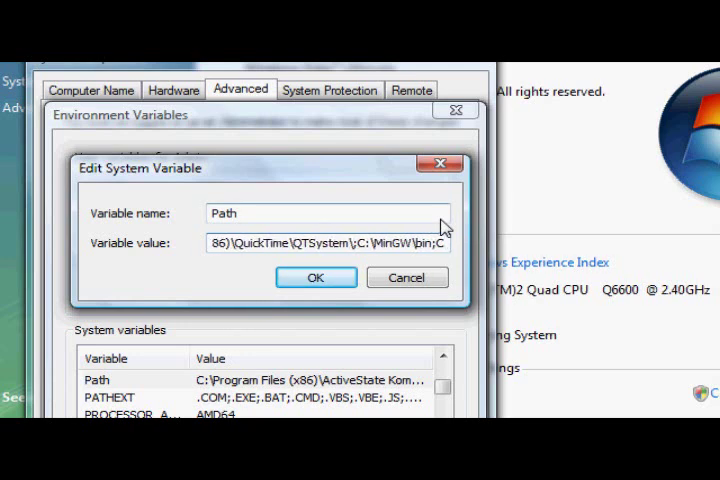
text(;C:\Python25;)
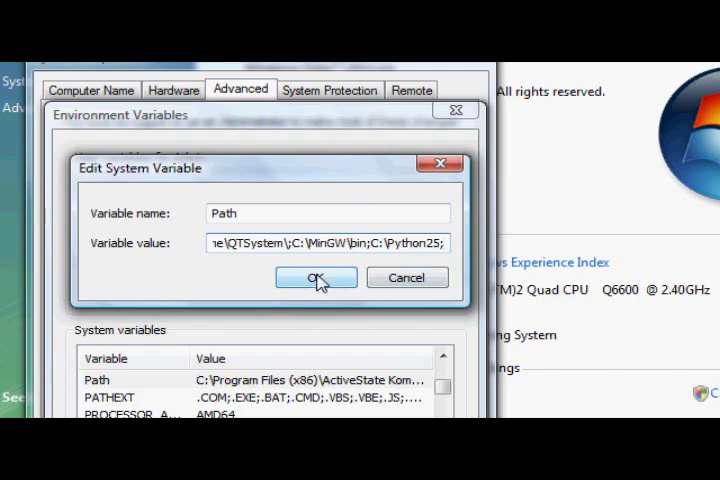
- Save the system Path, then launch and exit Python 2.5.4 from a new Command Prompt
click(315, 277)
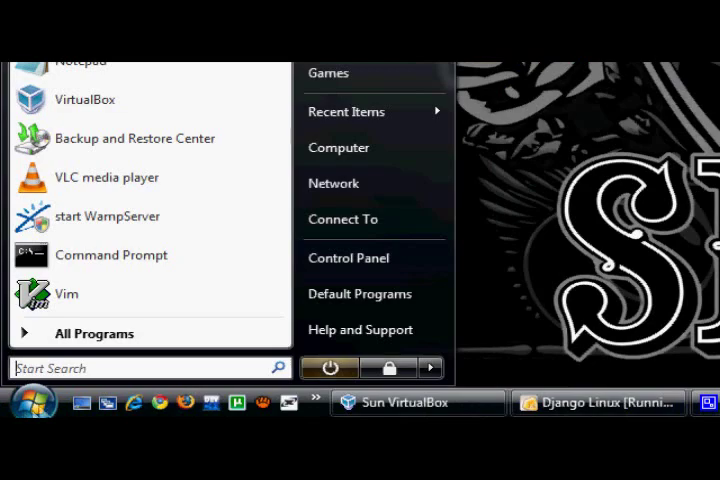
click(111, 255)
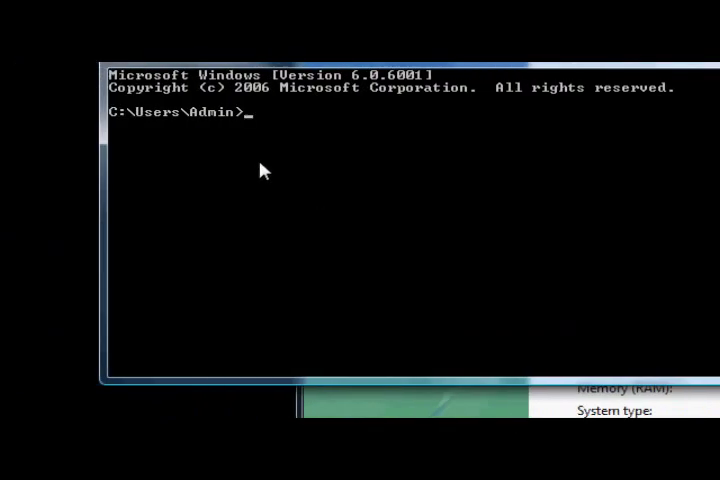
text(python)
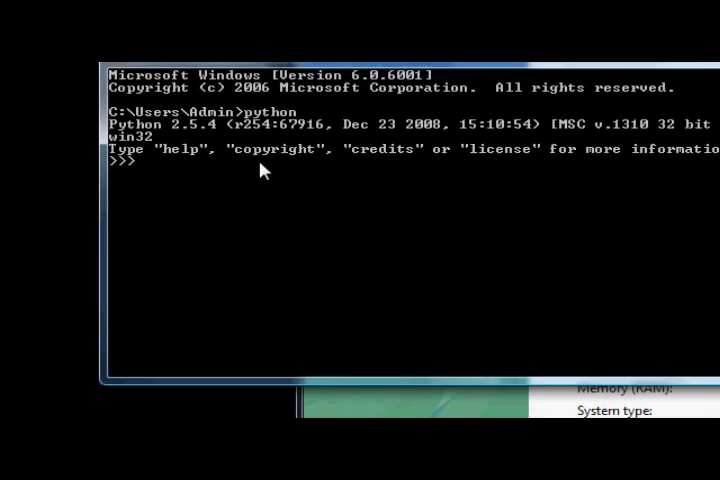
text(exit)
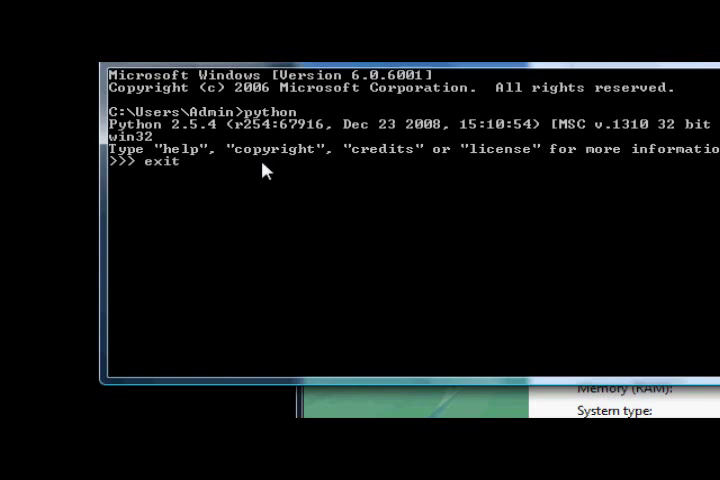
key(Return)
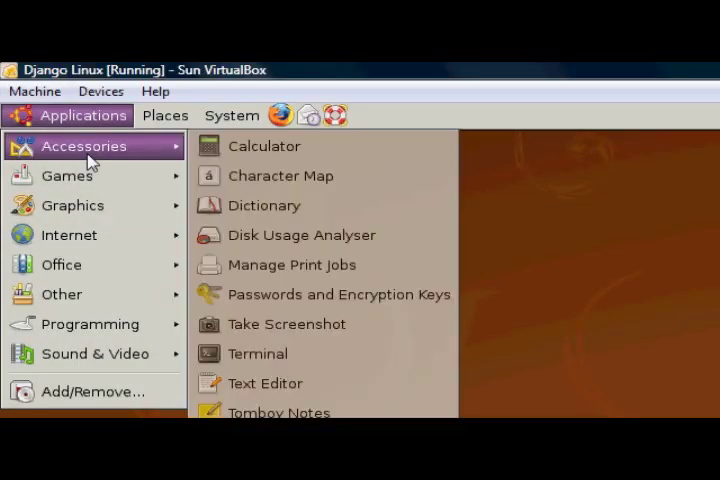
- Open a terminal in the Ubuntu guest, start Python 2.5.2, and quit with exit()
click(257, 353)
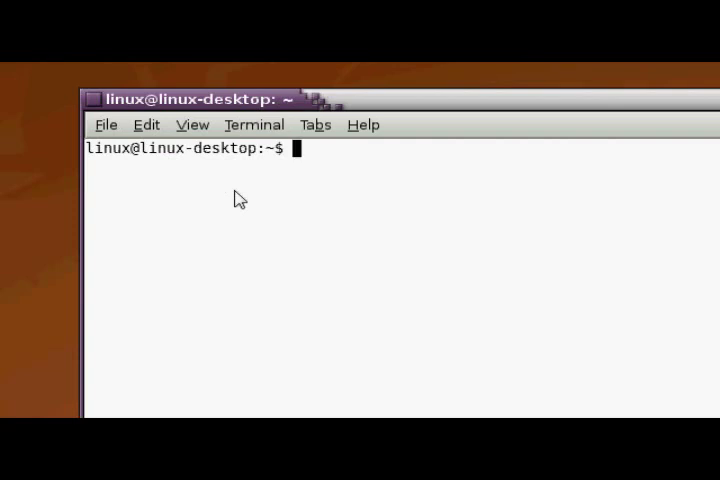
text(p)
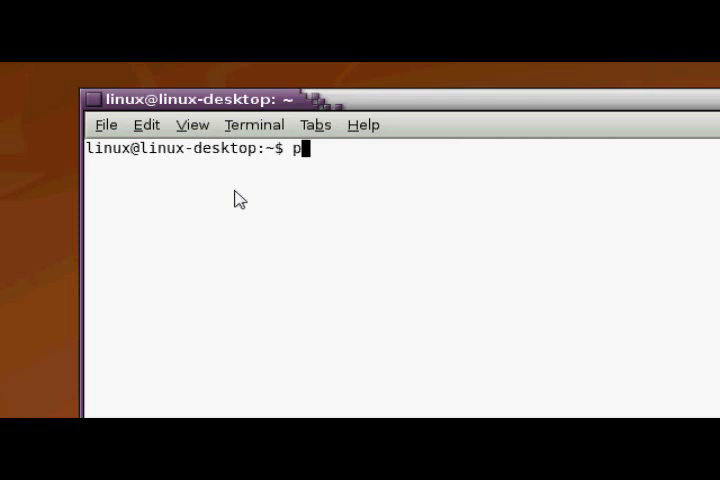
text(ython)
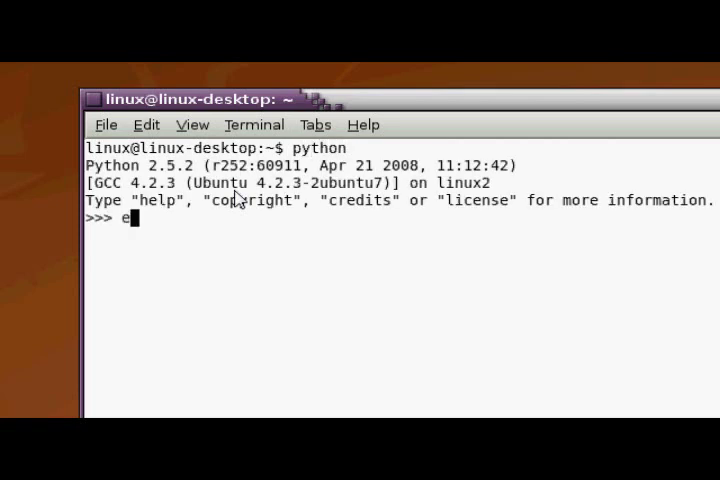
text(xit())
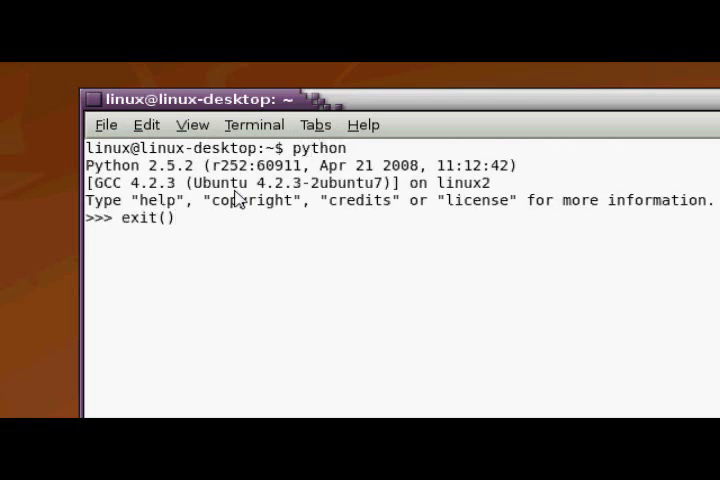
key(Return)
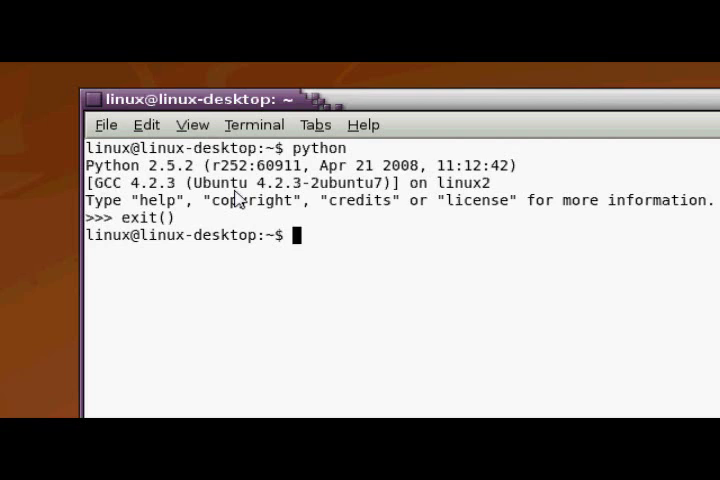
- Run 'sudo apt-get install python' in the Ubuntu guest terminal
text(su)
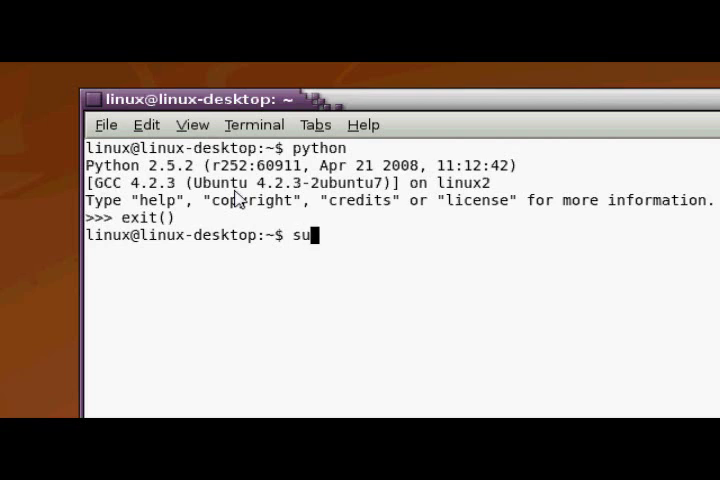
text(do apt-)
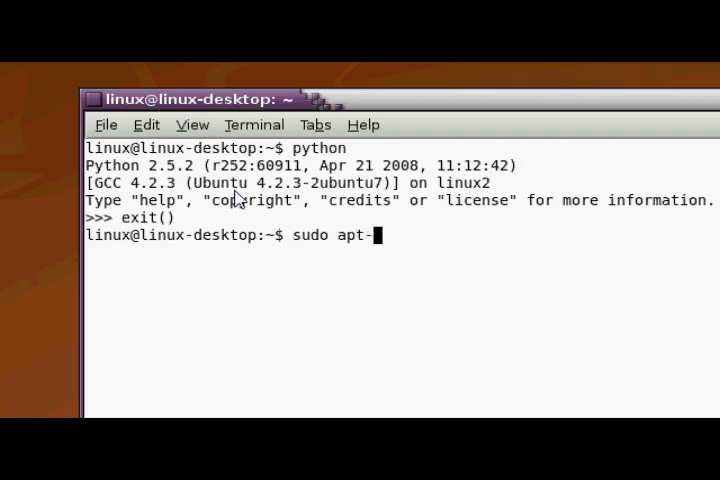
text(get in)
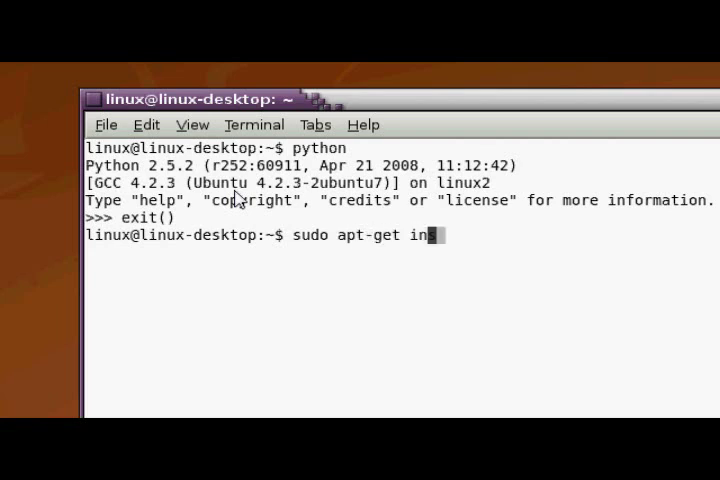
text(stall pyt)
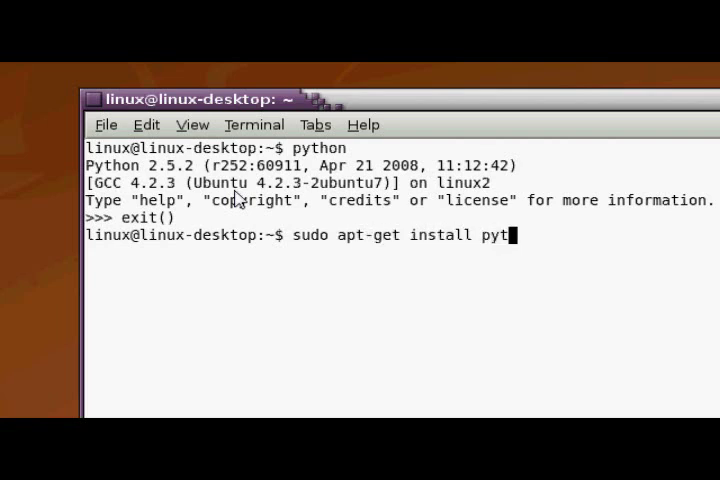
key(Return)
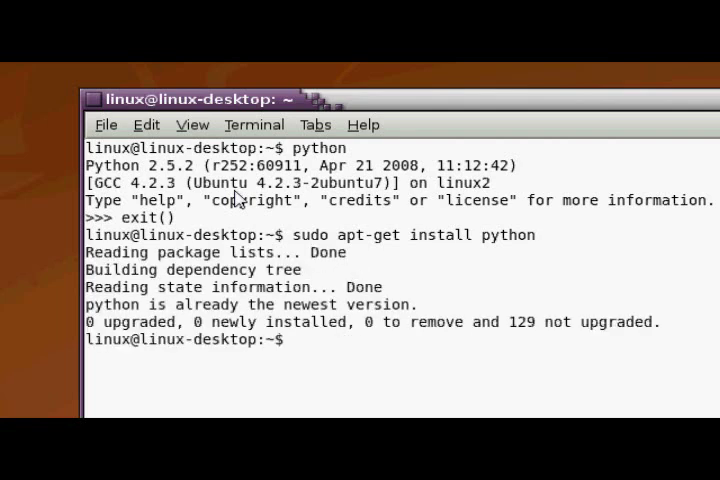